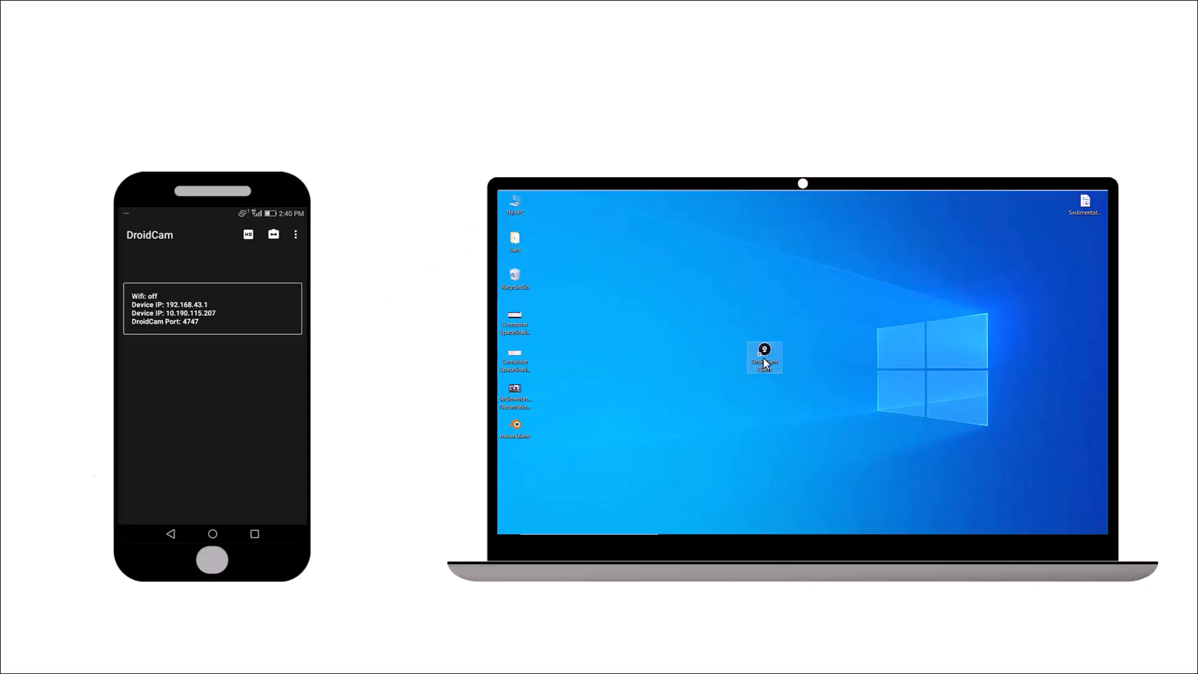
- Launch the web browser from its desktop shortcut
double_click(764, 357)
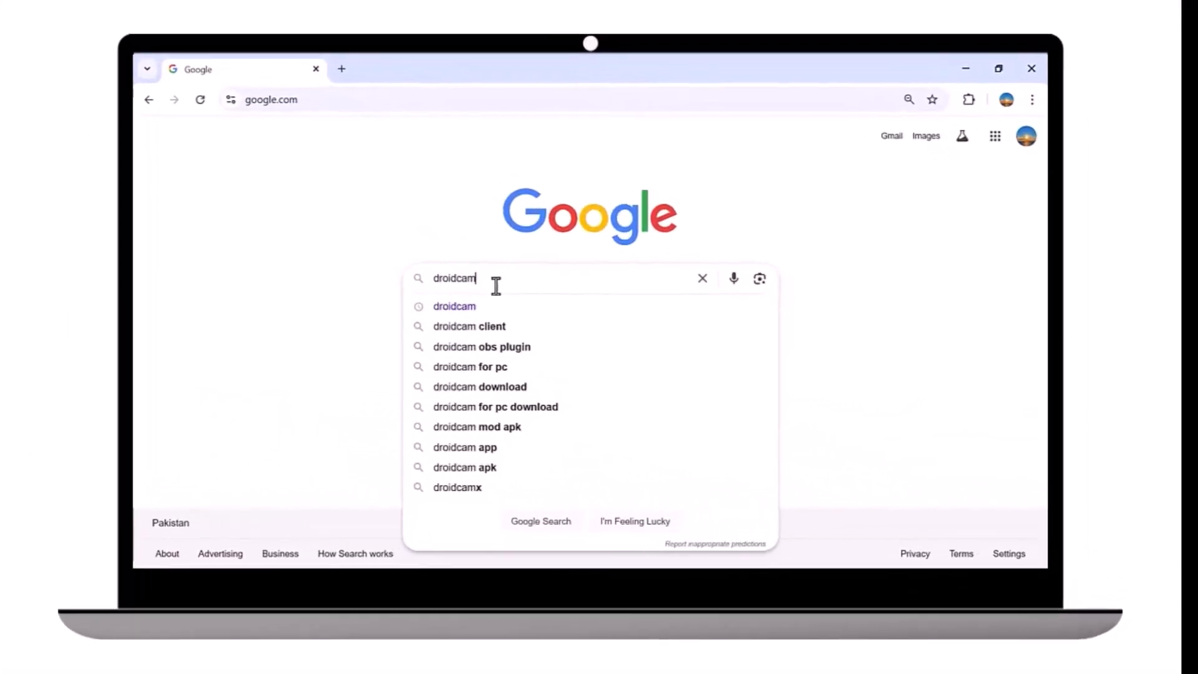
- Search 'droidcam client' and save the Windows Client setup file to the Desktop
text(client)
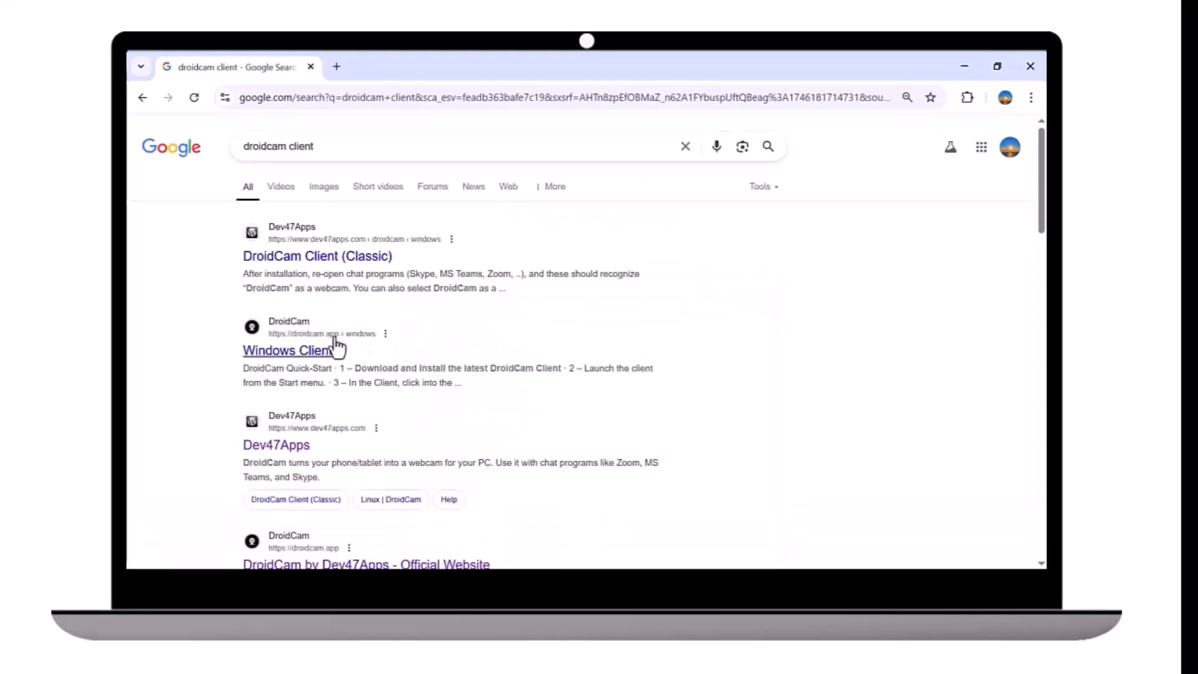
mouse_move(310, 356)
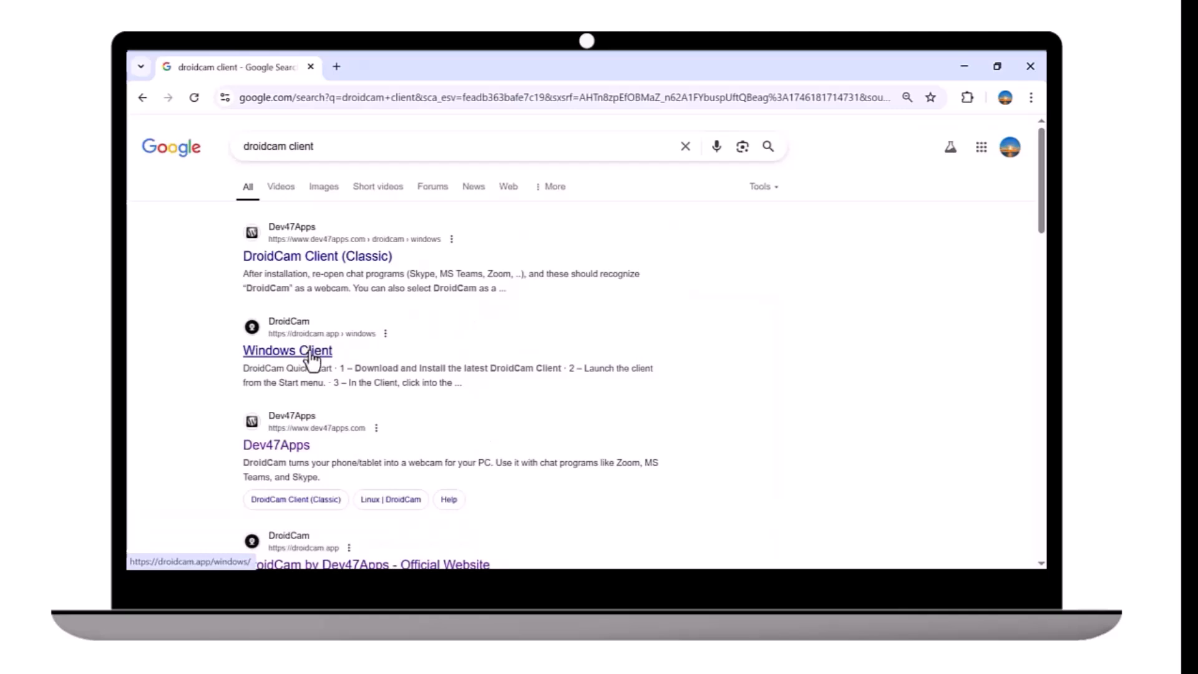
click(288, 350)
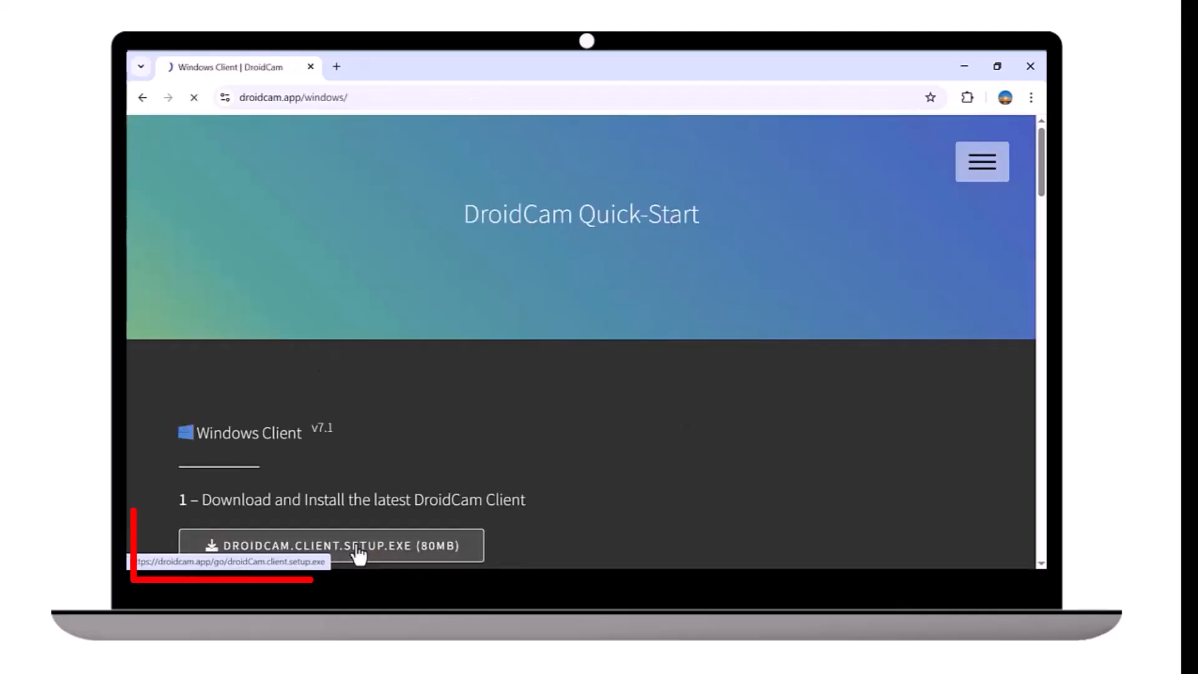
click(337, 546)
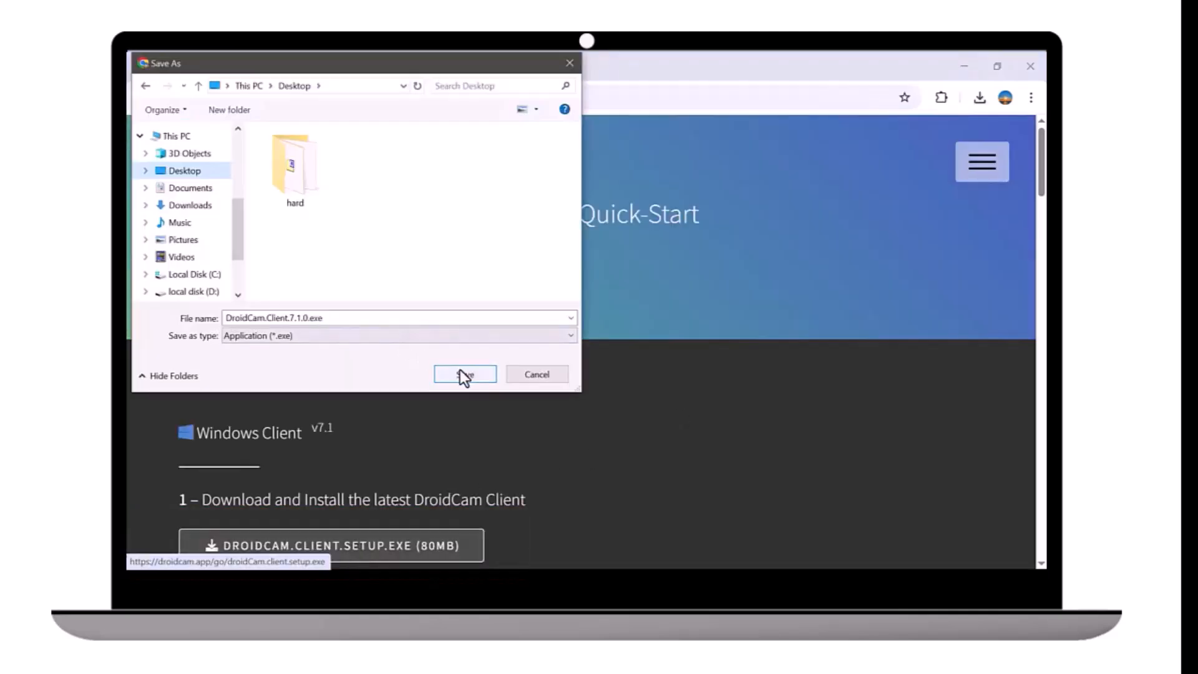
click(464, 374)
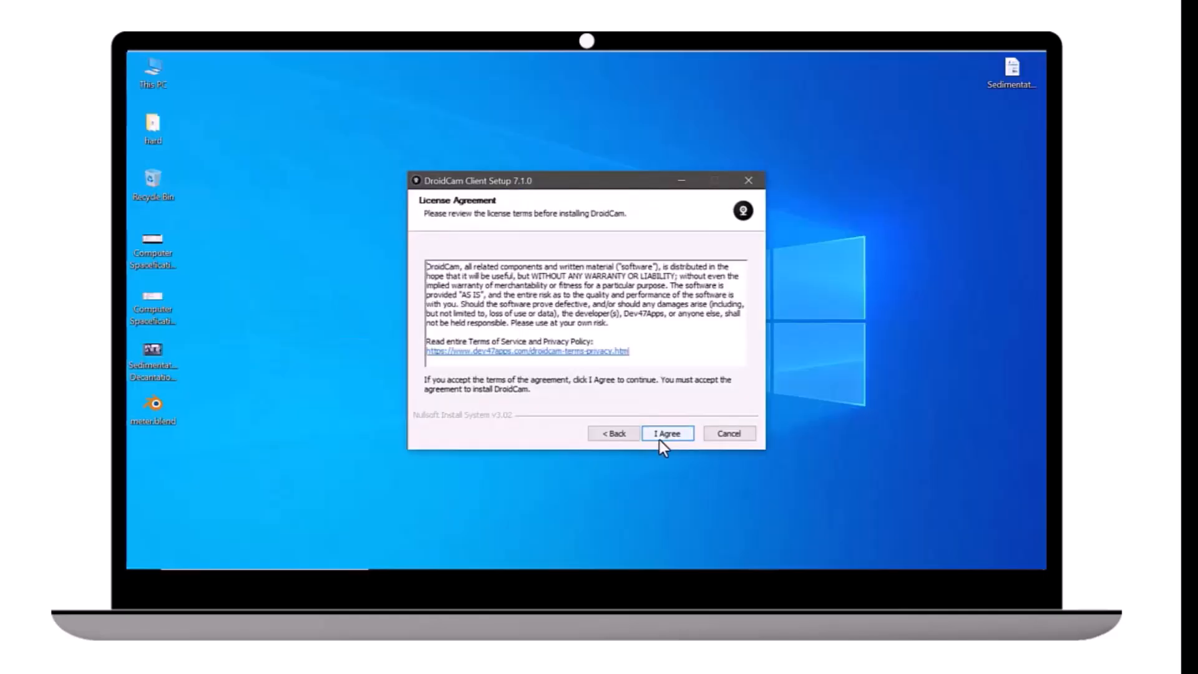
- Install DroidCam Client 7.1.0 by accepting the license and finishing setup
click(667, 433)
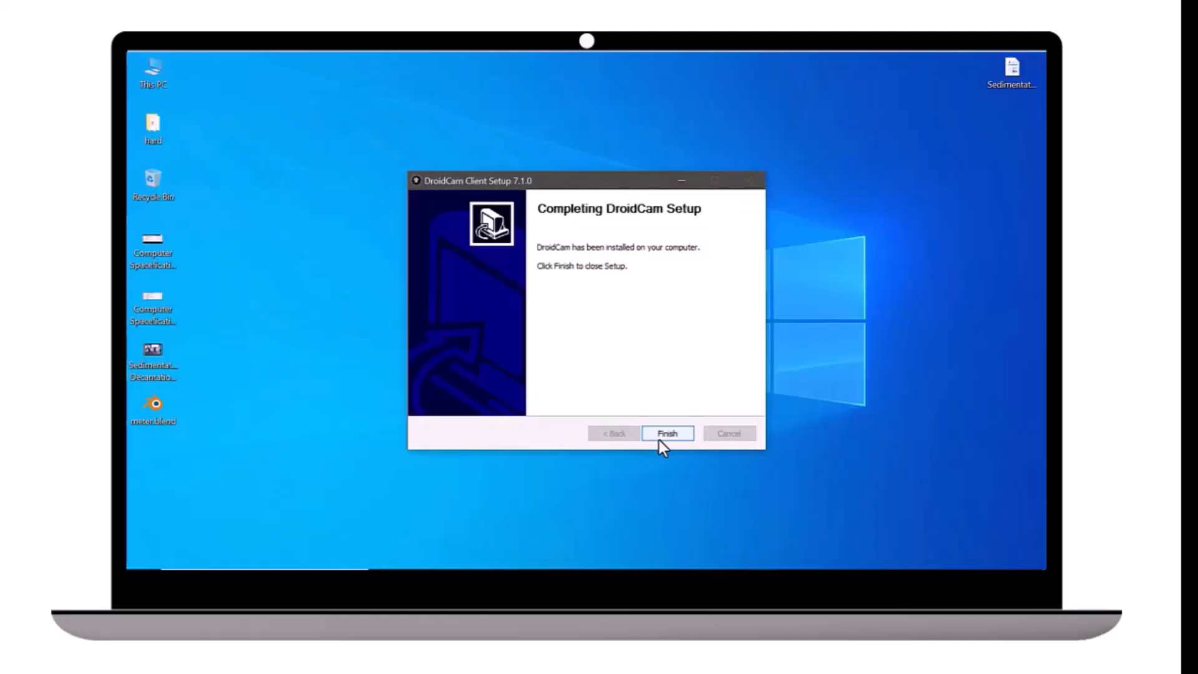
click(666, 433)
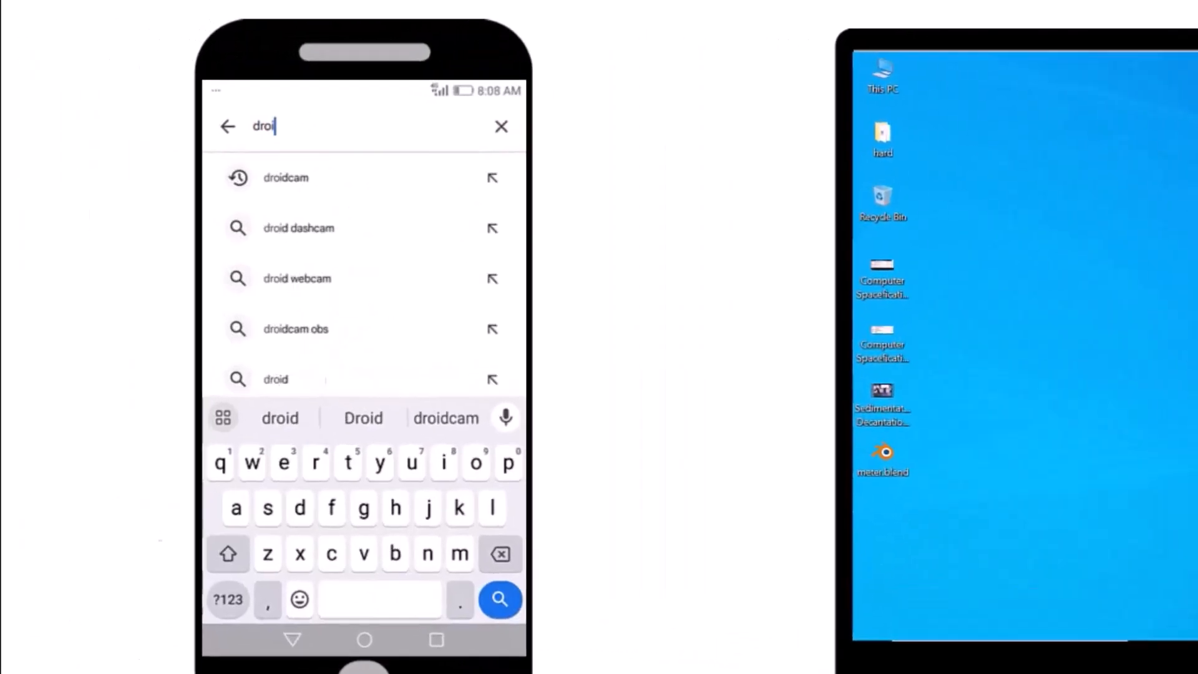
- Search the Play Store for droidcam and install DroidCam Webcam & OBS Camera
click(285, 177)
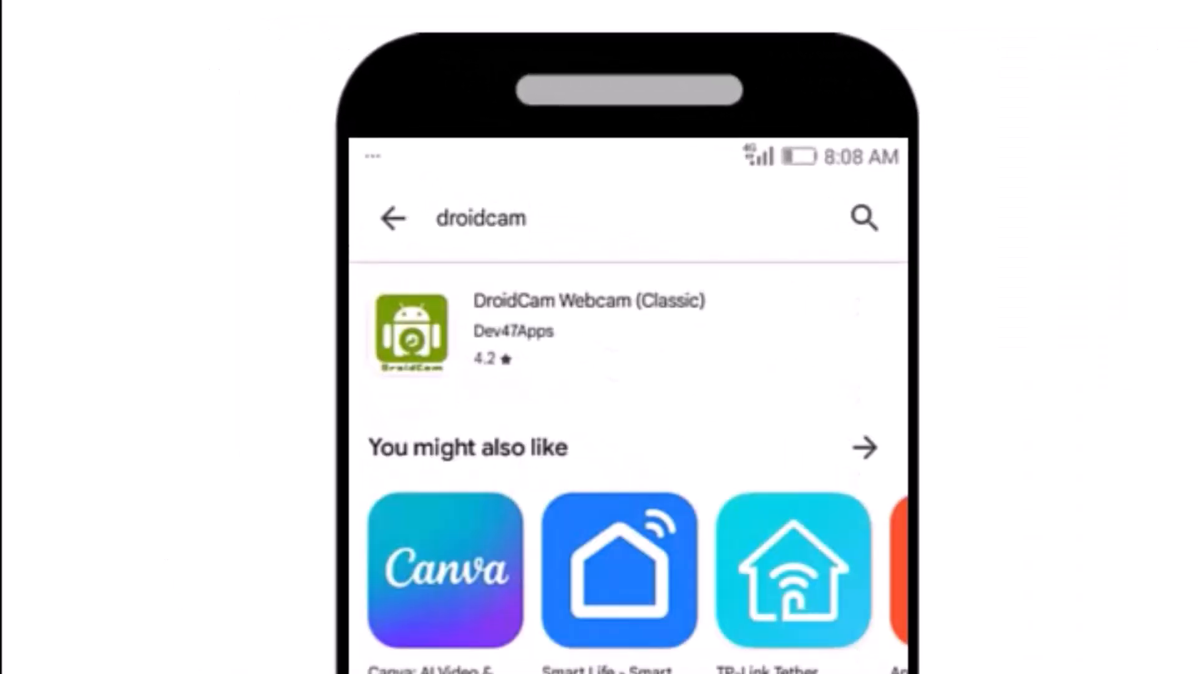
click(589, 329)
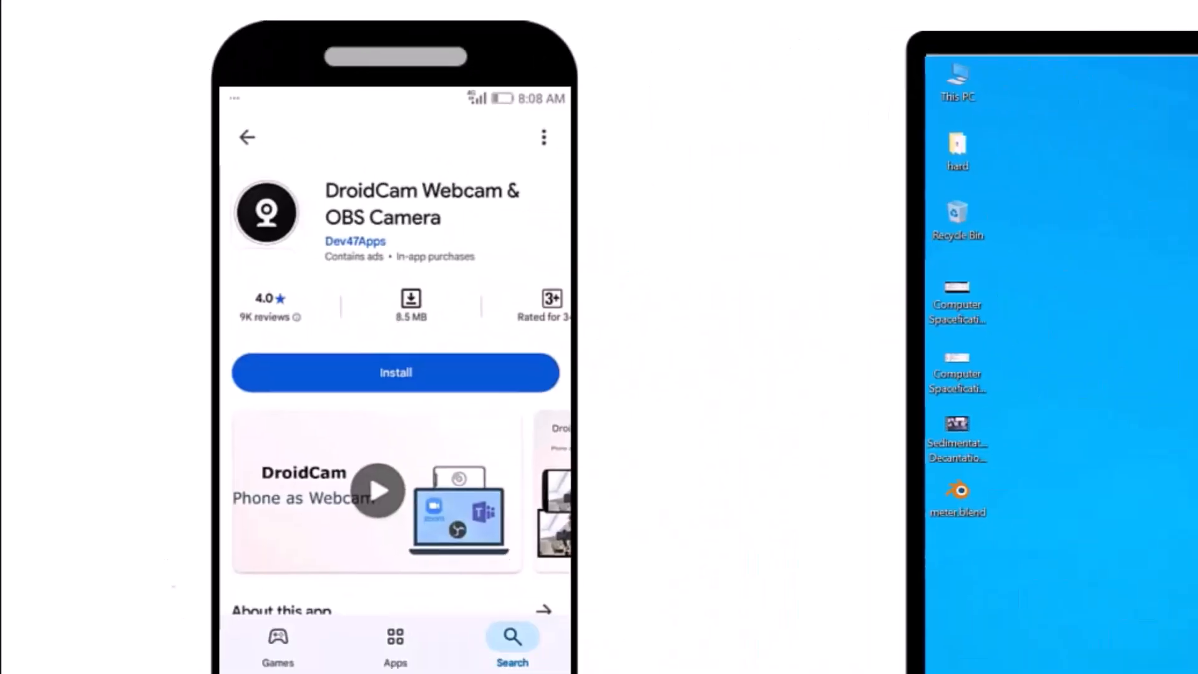
click(396, 373)
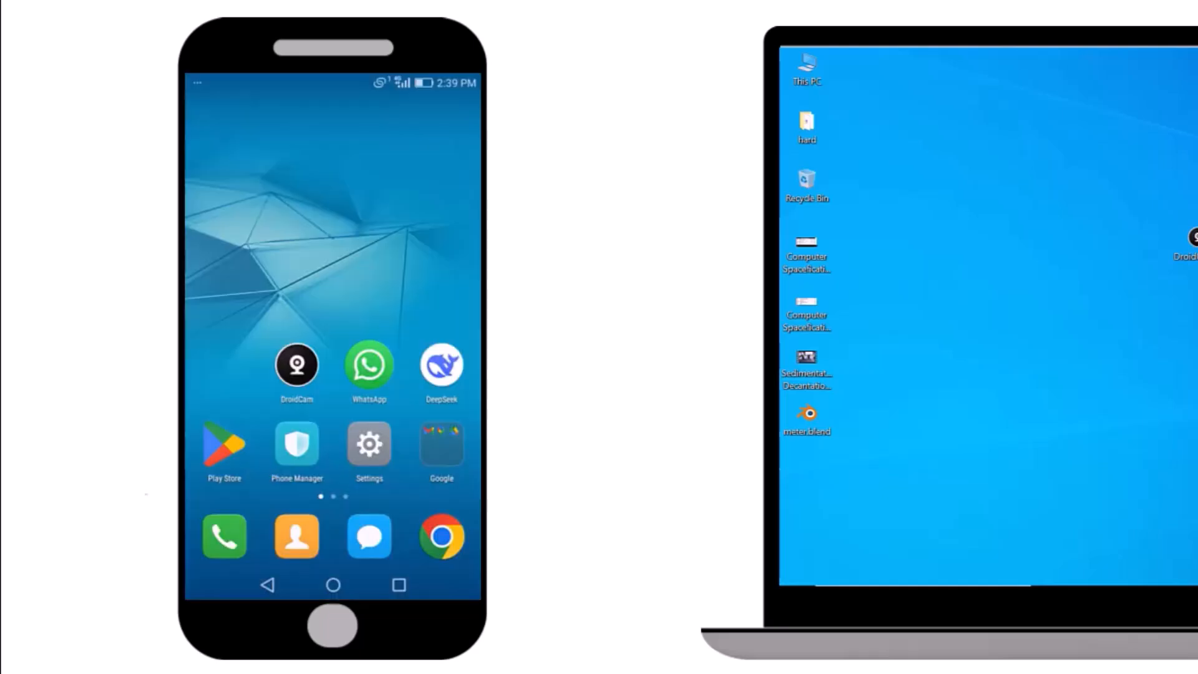
- Open the DroidCam app from the phone's home screen
click(296, 363)
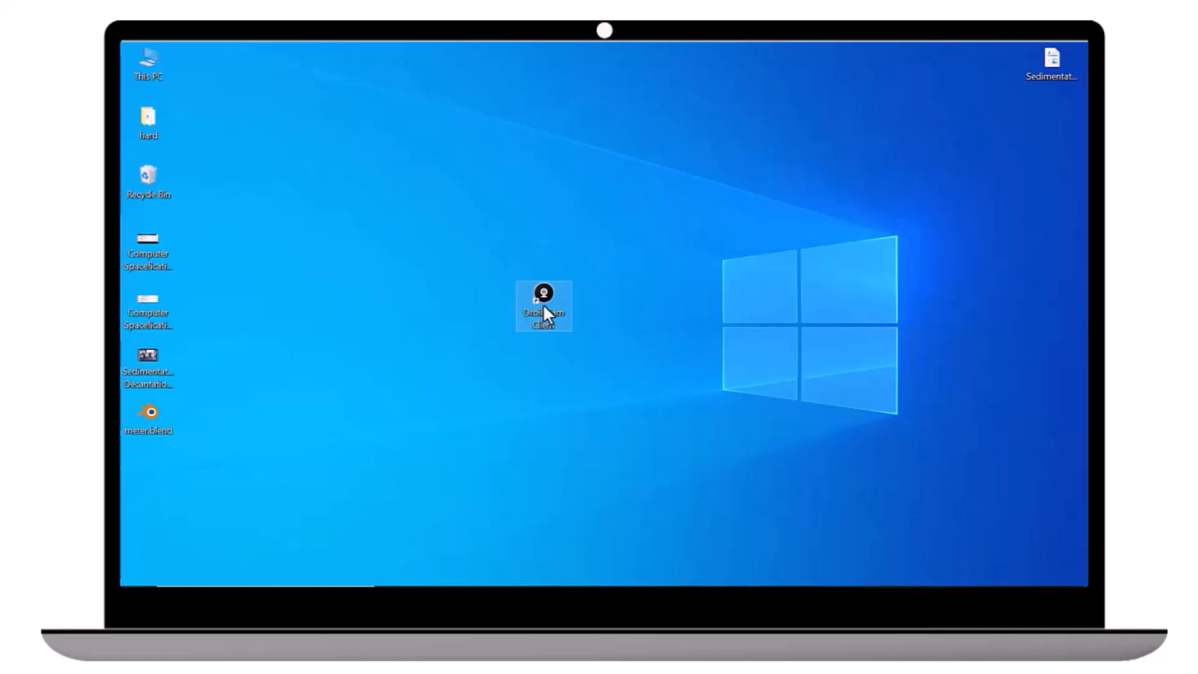
- Start DroidCam Client from its Windows desktop shortcut
double_click(543, 306)
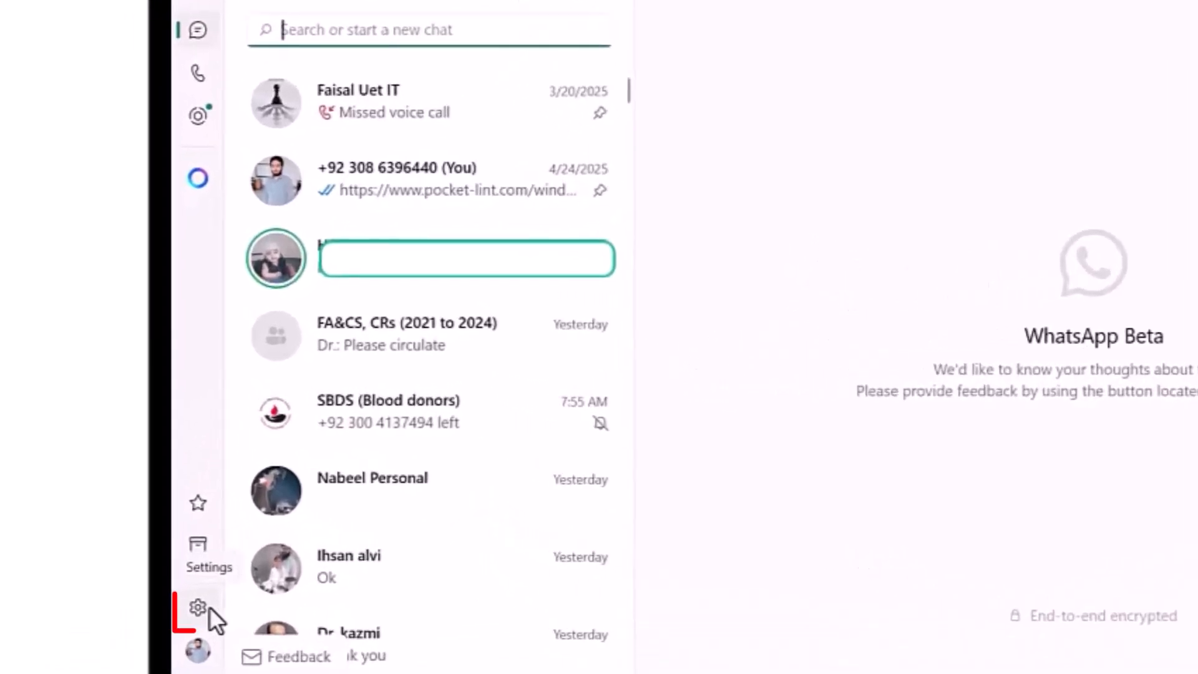
- Select DroidCam Video as the camera in WhatsApp's Video & voice settings
click(198, 610)
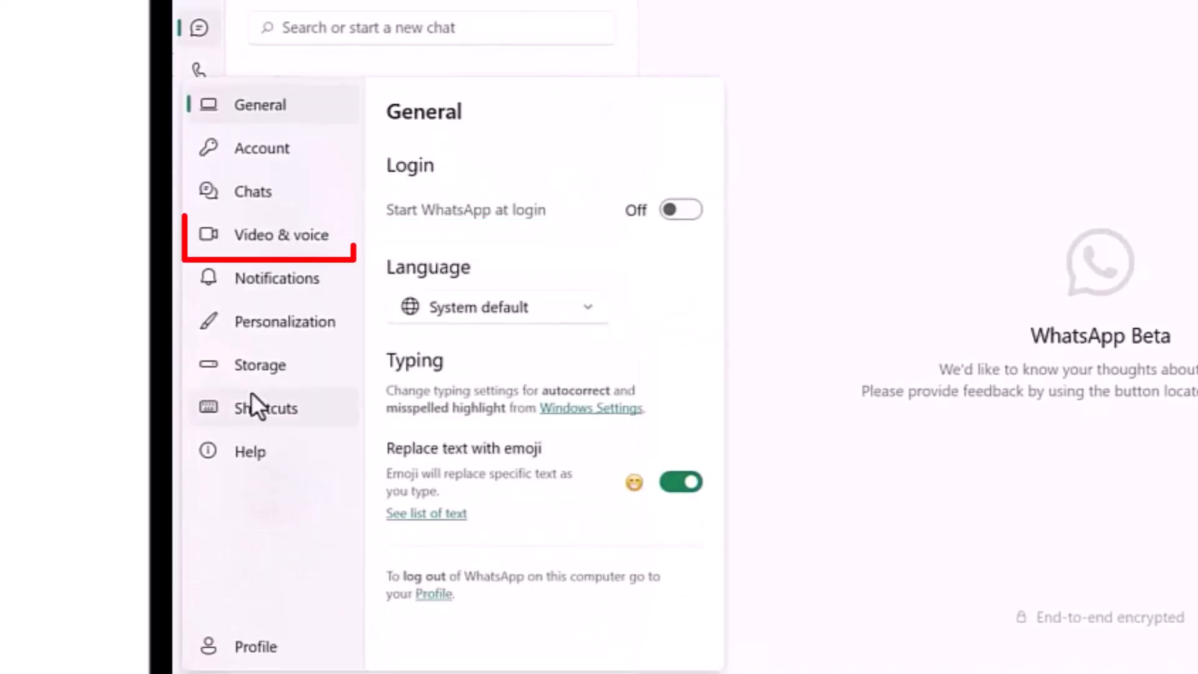
click(280, 235)
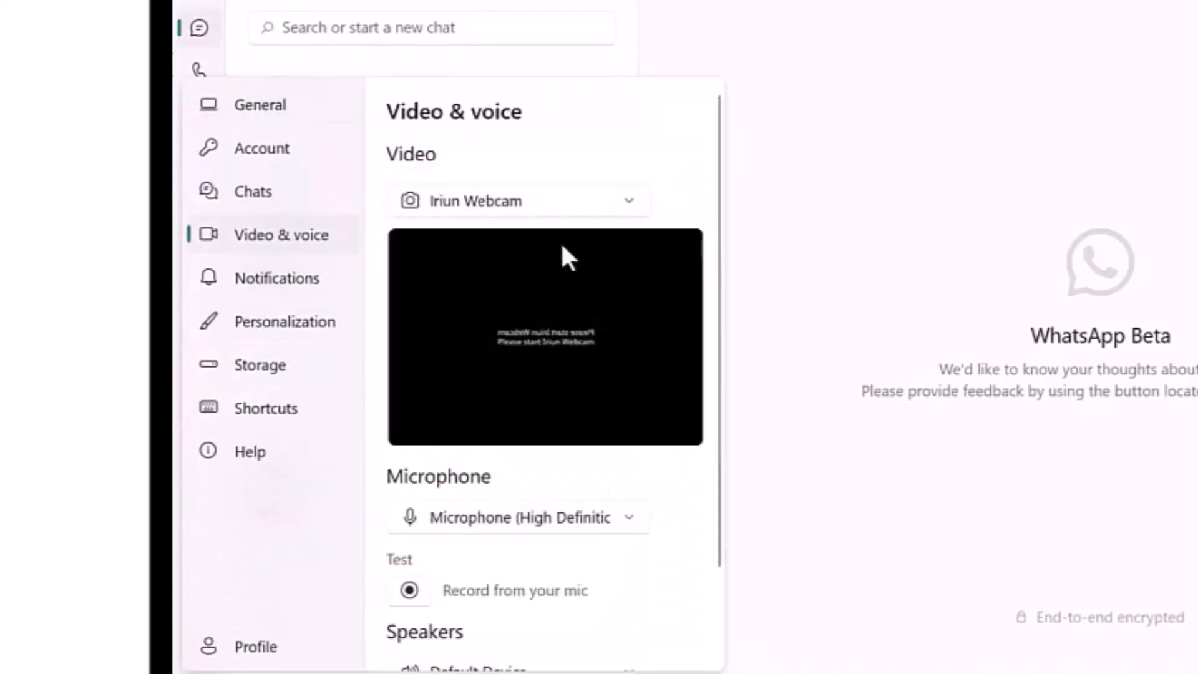
mouse_move(625, 211)
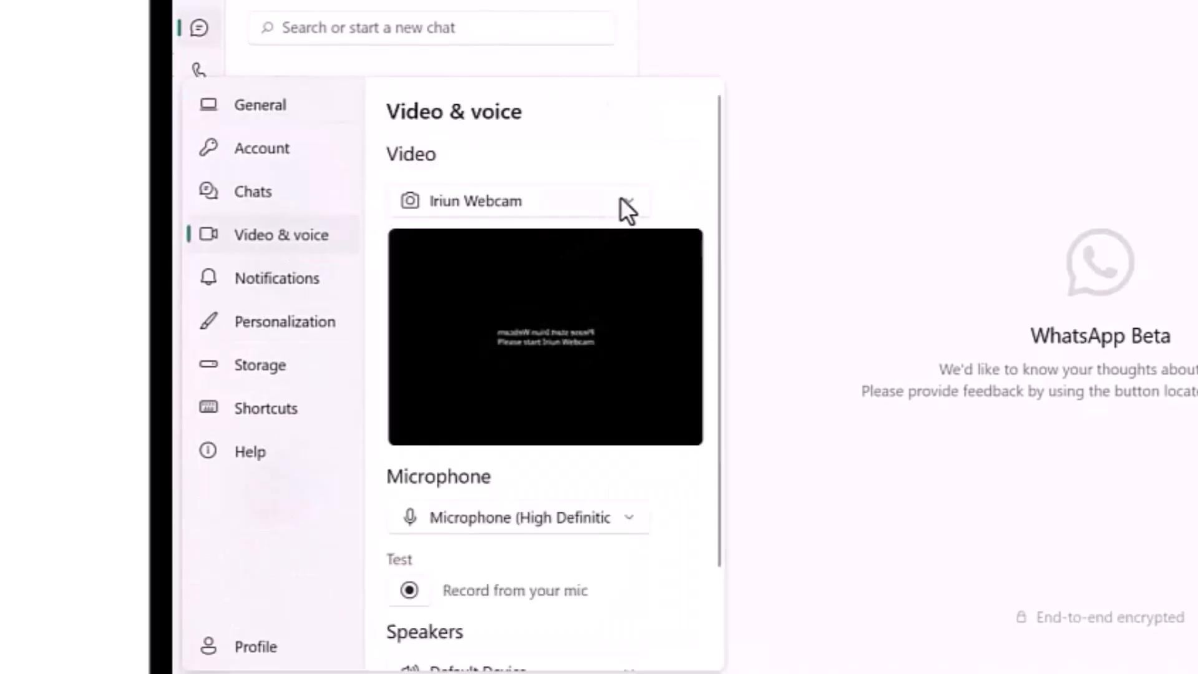
click(520, 200)
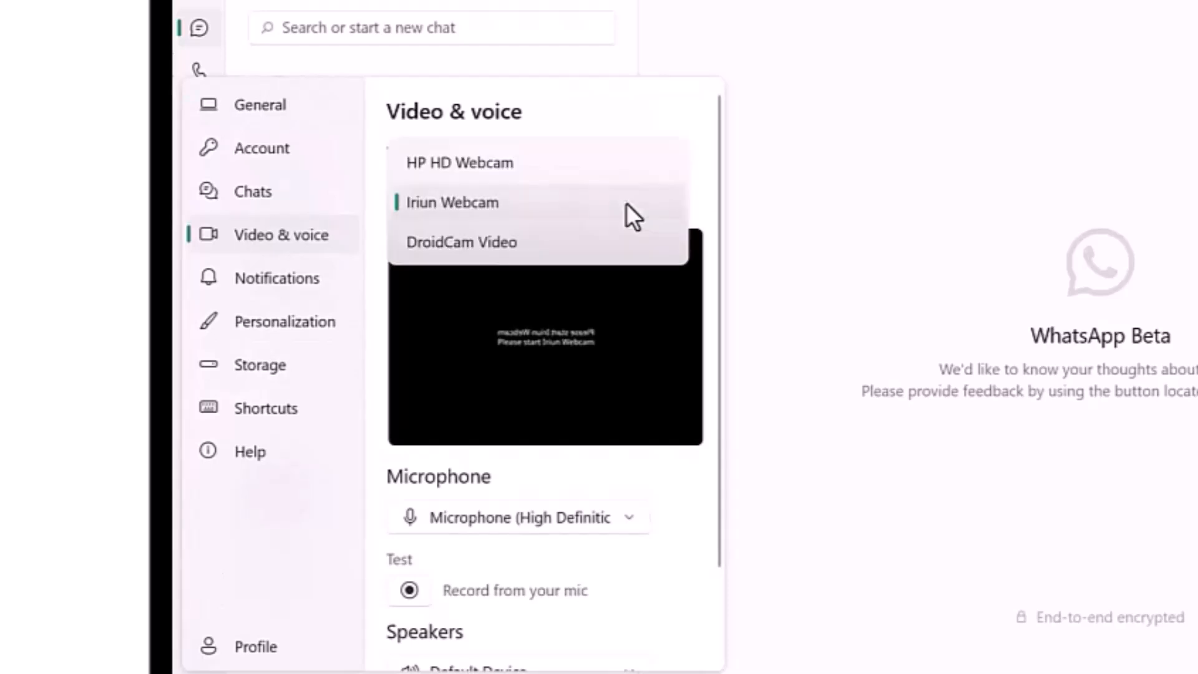
click(462, 242)
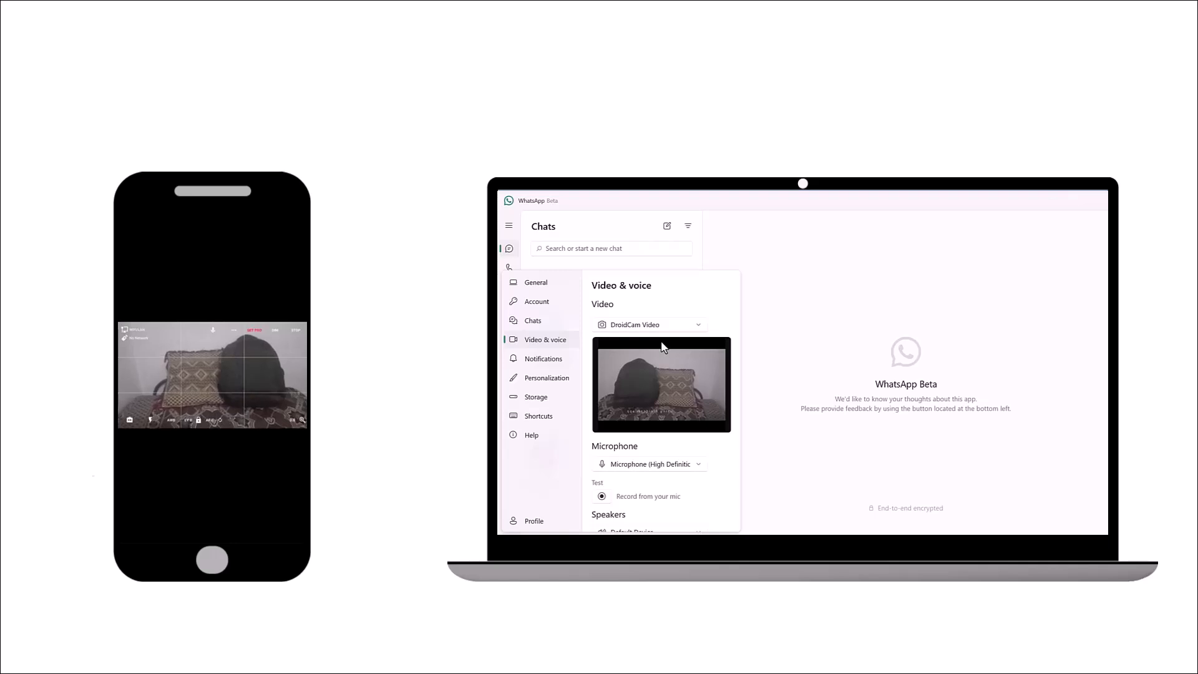
mouse_move(758, 324)
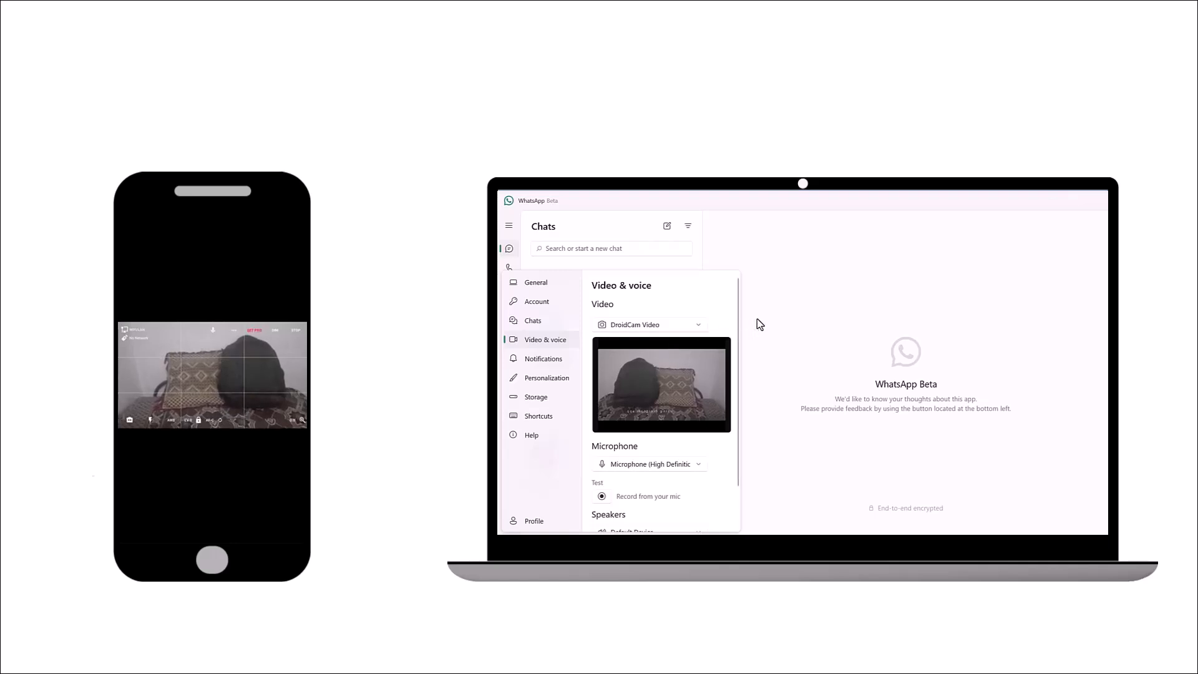